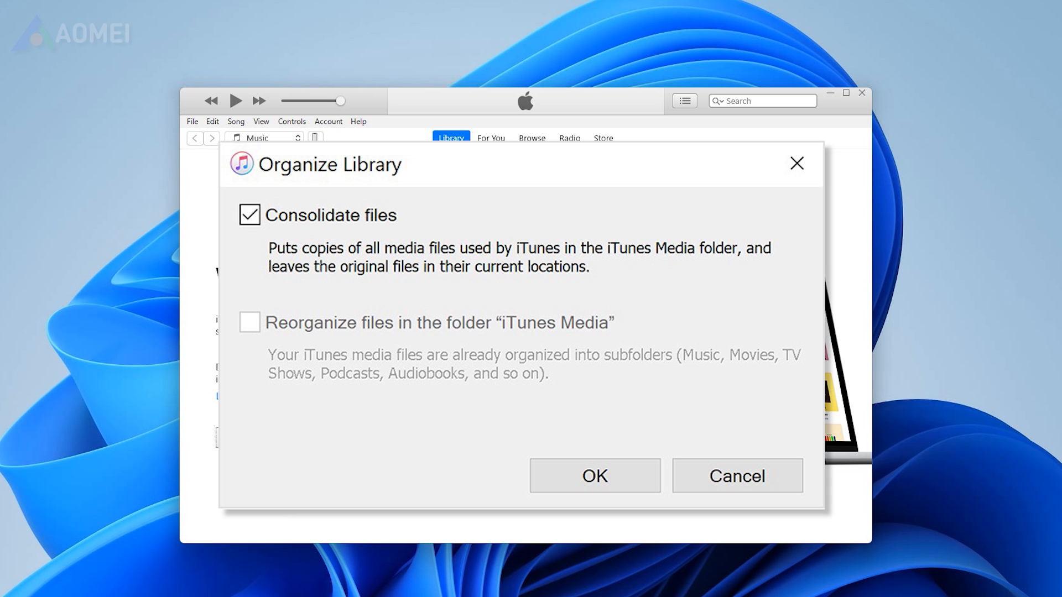
- Consolidate the iTunes library via Organize Library so all media files gather in the iTunes Media folder
{"action": "left_click", "coordinate": [593, 475]}
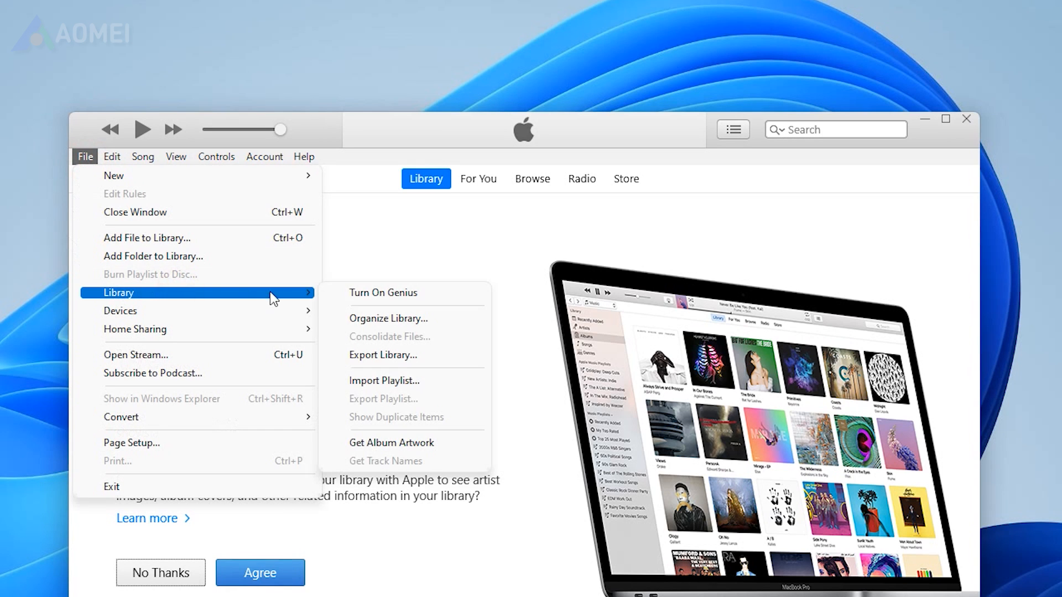
{"action": "left_click", "coordinate": [387, 319]}
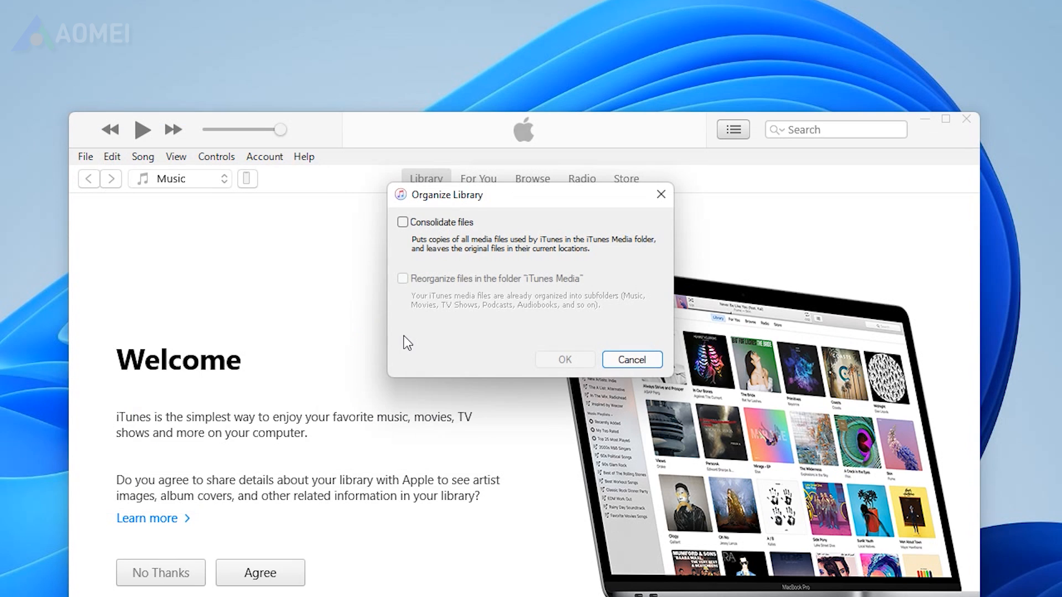
{"action": "left_click", "coordinate": [402, 222]}
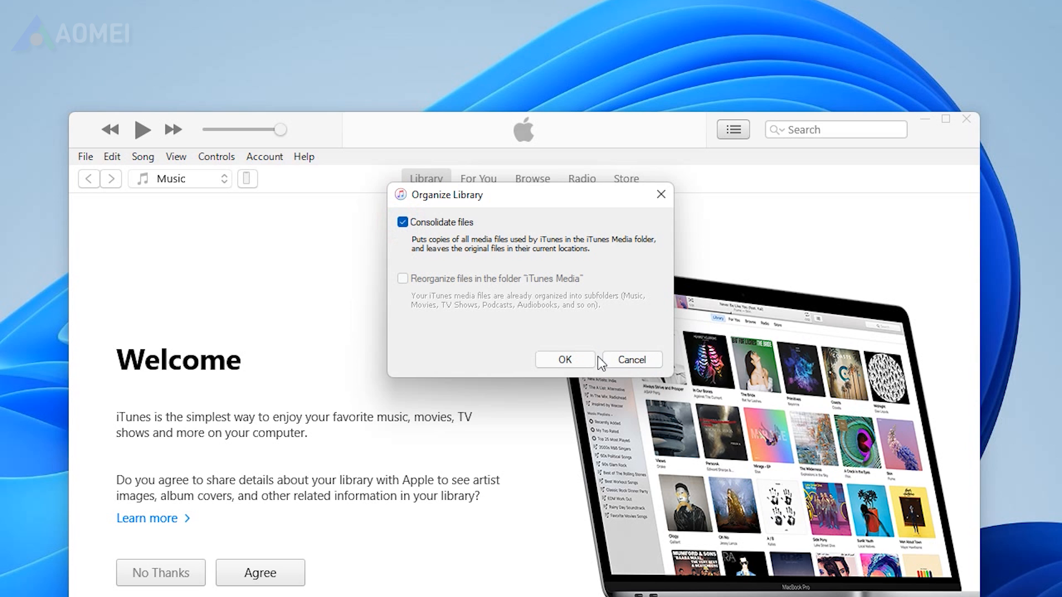
{"action": "left_click", "coordinate": [631, 358]}
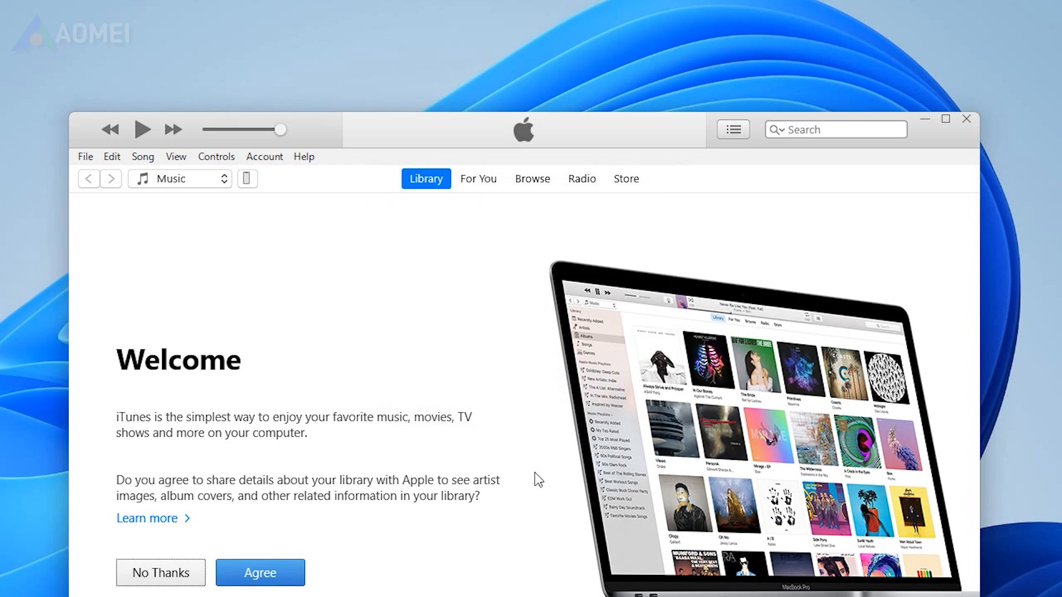
{"action": "left_click", "coordinate": [264, 157]}
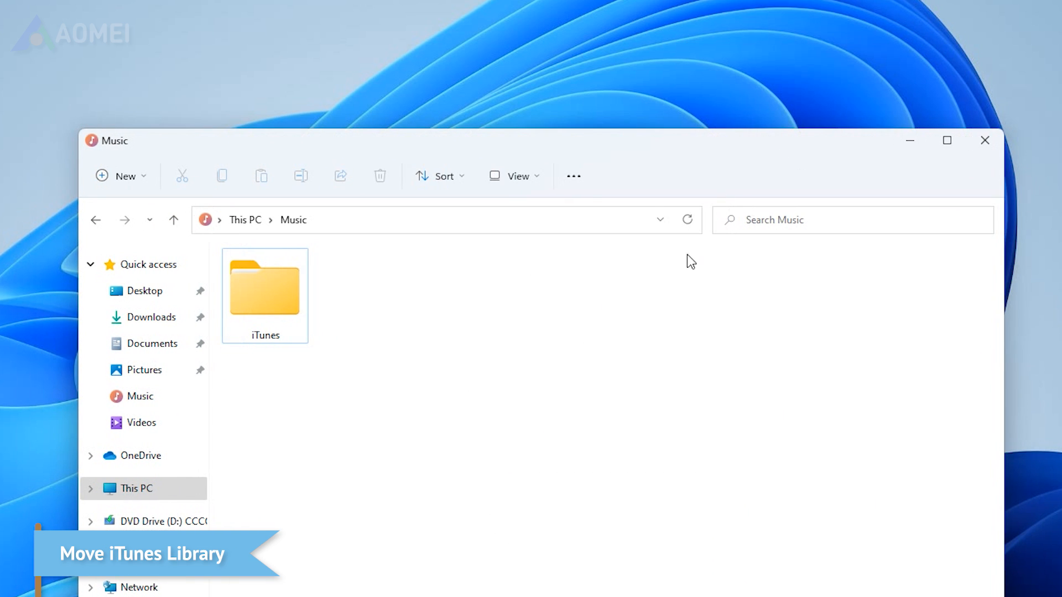
- Copy the iTunes folder from Music and go to the New Volume (E:) drive to paste it
{"action": "double_click", "coordinate": [265, 288]}
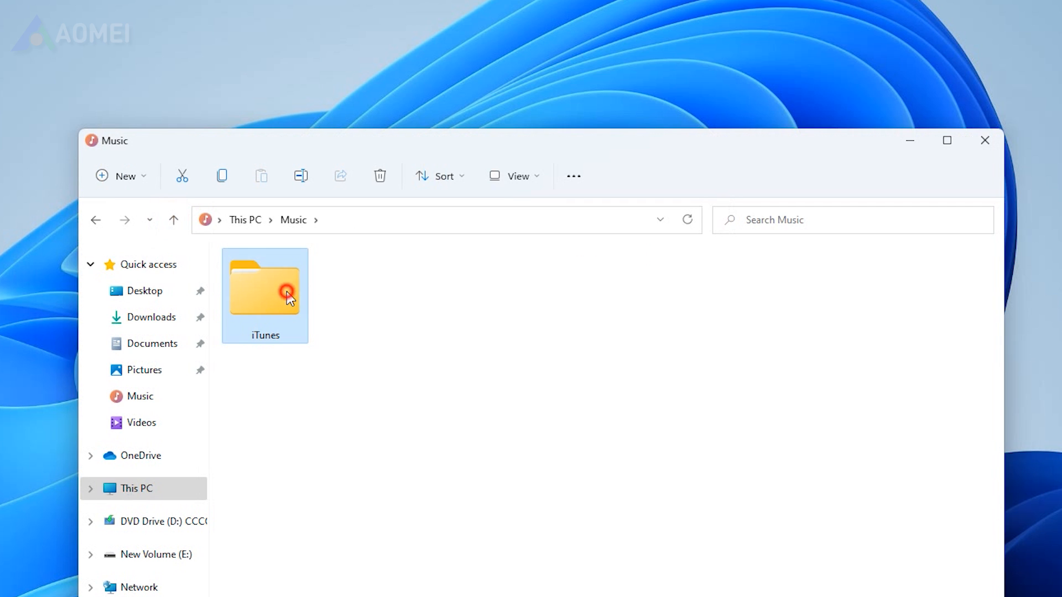
{"action": "mouse_move", "coordinate": [157, 564]}
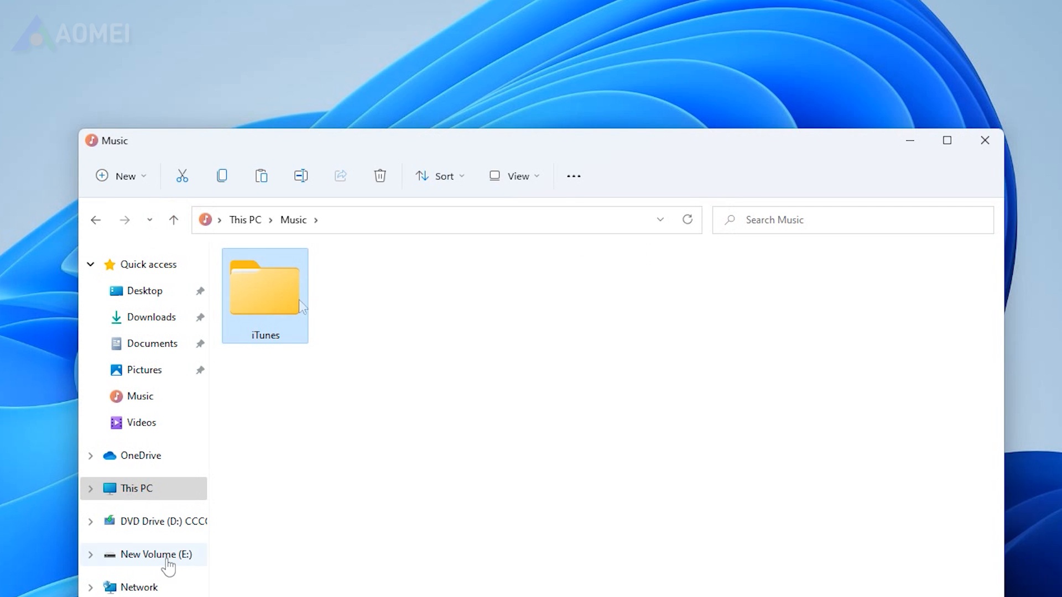
{"action": "left_click", "coordinate": [157, 555]}
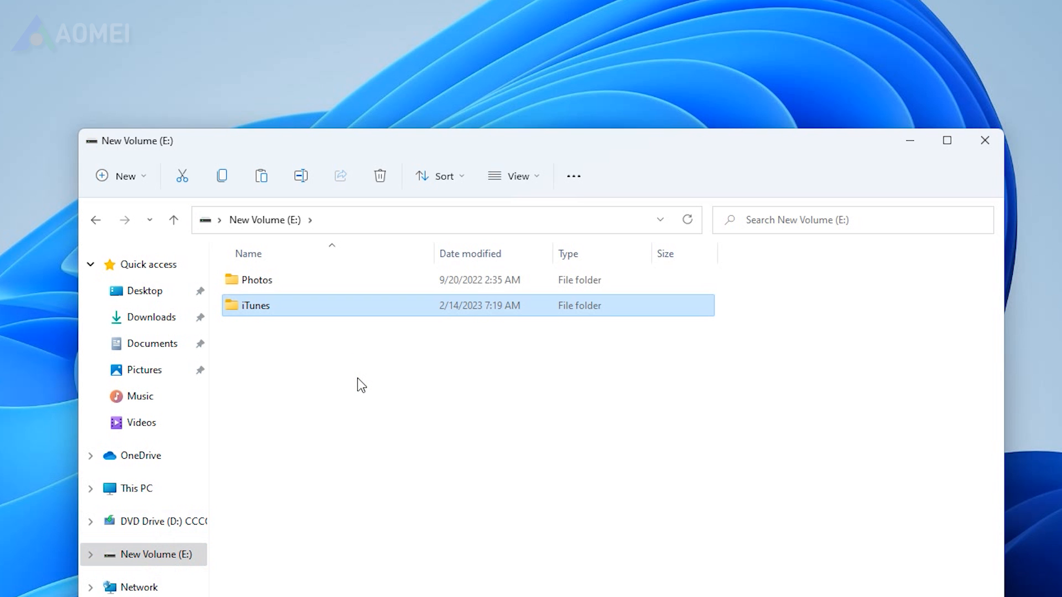
{"action": "mouse_move", "coordinate": [910, 140]}
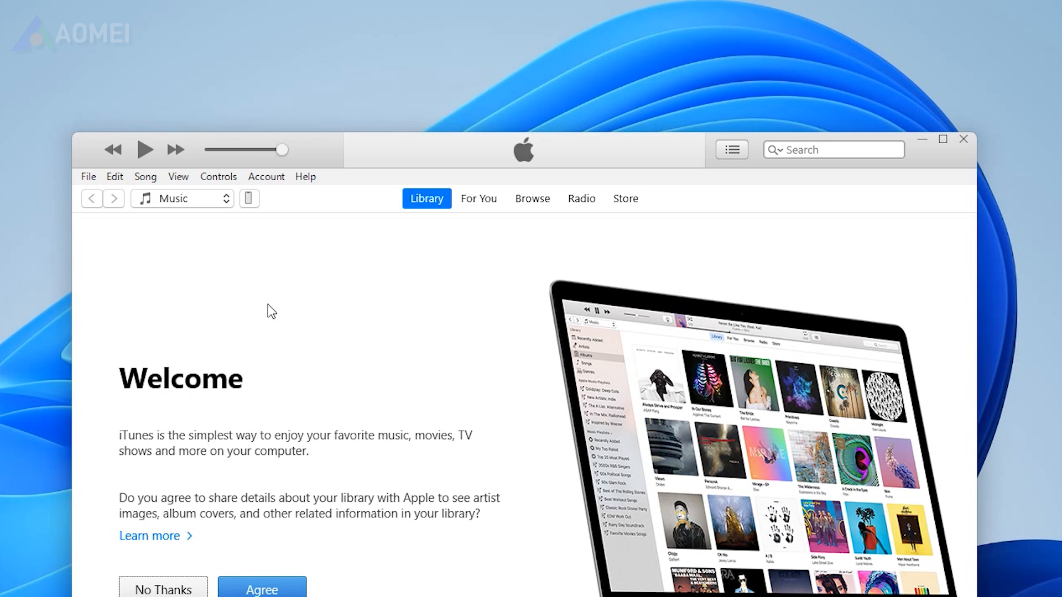
{"action": "mouse_move", "coordinate": [161, 230]}
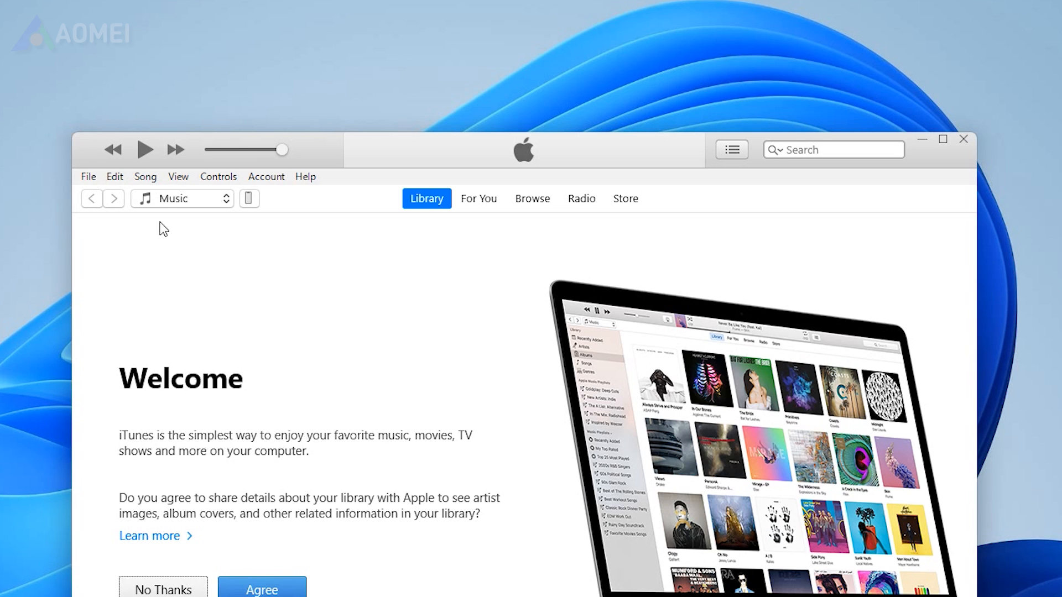
- In Advanced preferences, keep the iTunes Media folder organized and relocate it to New Volume (E:)
{"action": "left_click", "coordinate": [114, 176]}
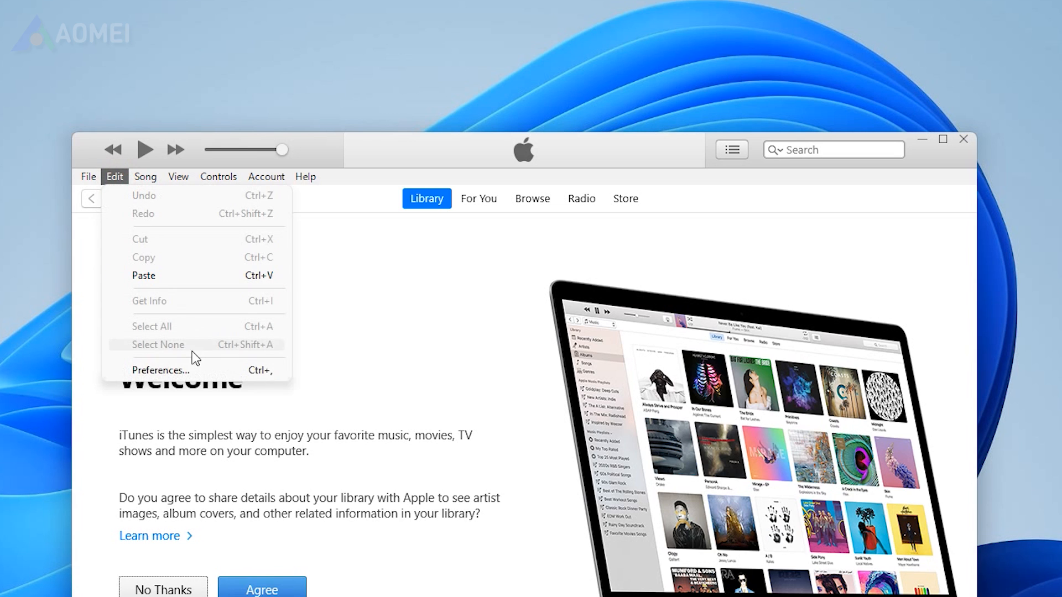
{"action": "left_click", "coordinate": [160, 369]}
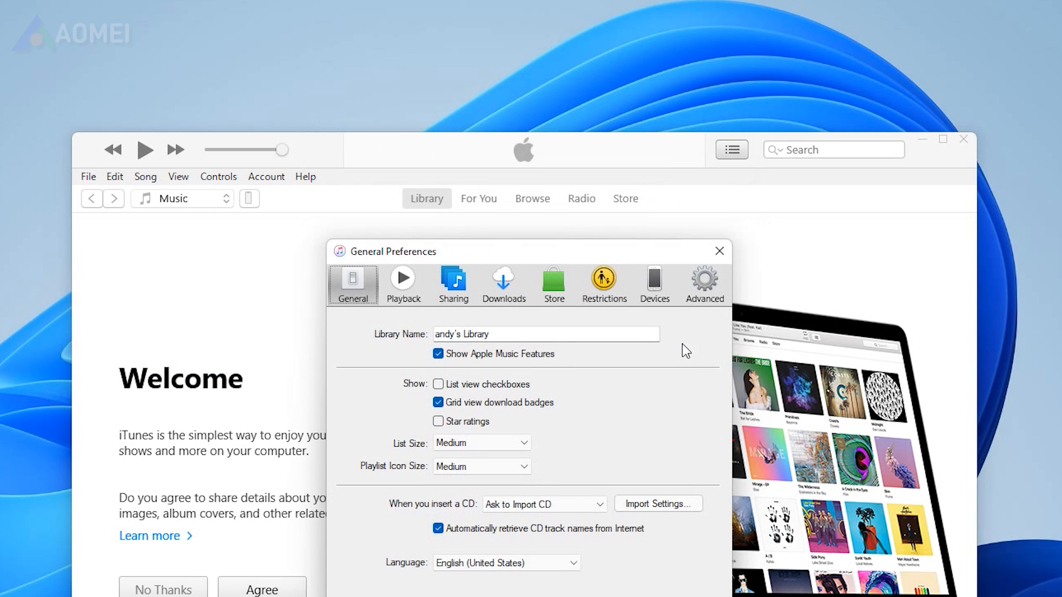
{"action": "left_click", "coordinate": [703, 281]}
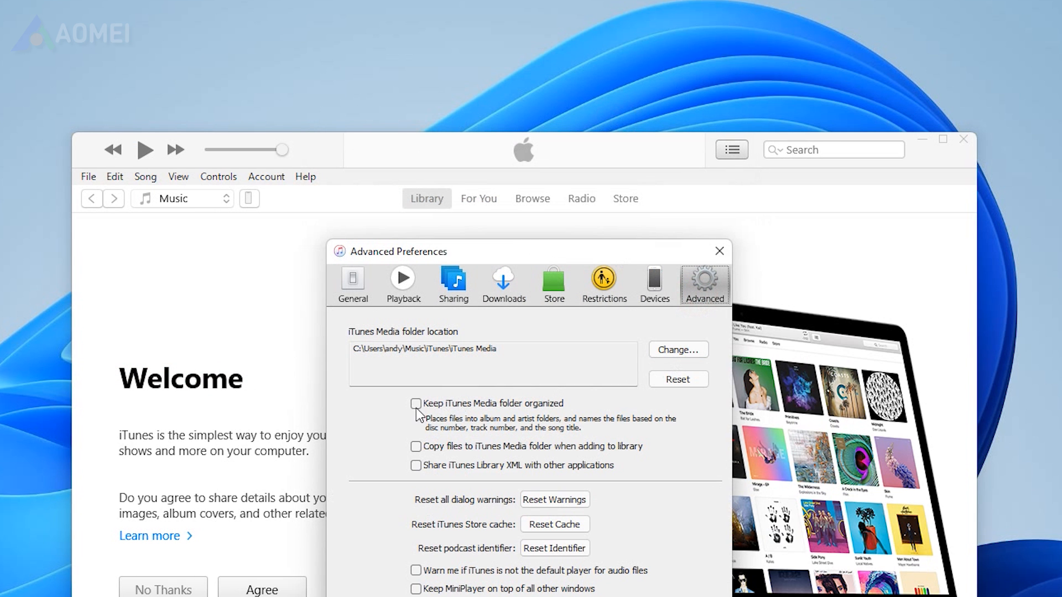
{"action": "left_click", "coordinate": [416, 402]}
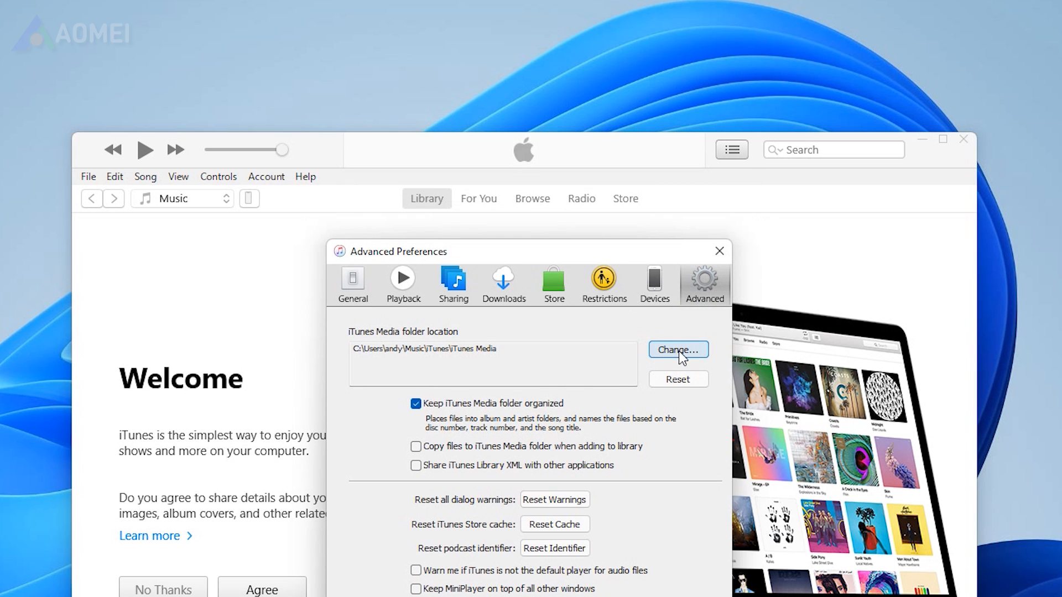
{"action": "left_click", "coordinate": [679, 349]}
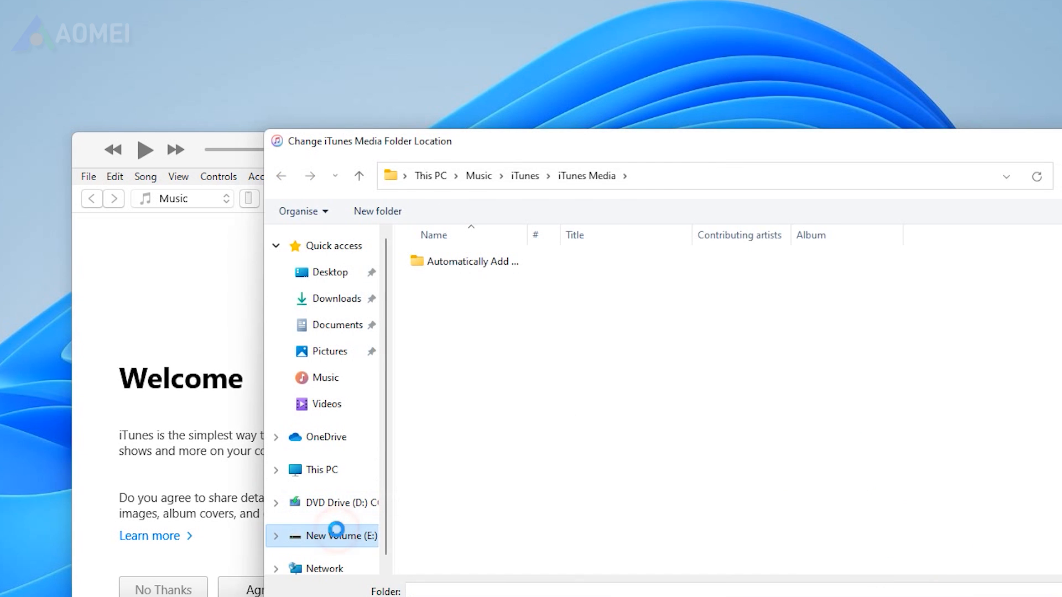
{"action": "left_click", "coordinate": [333, 536]}
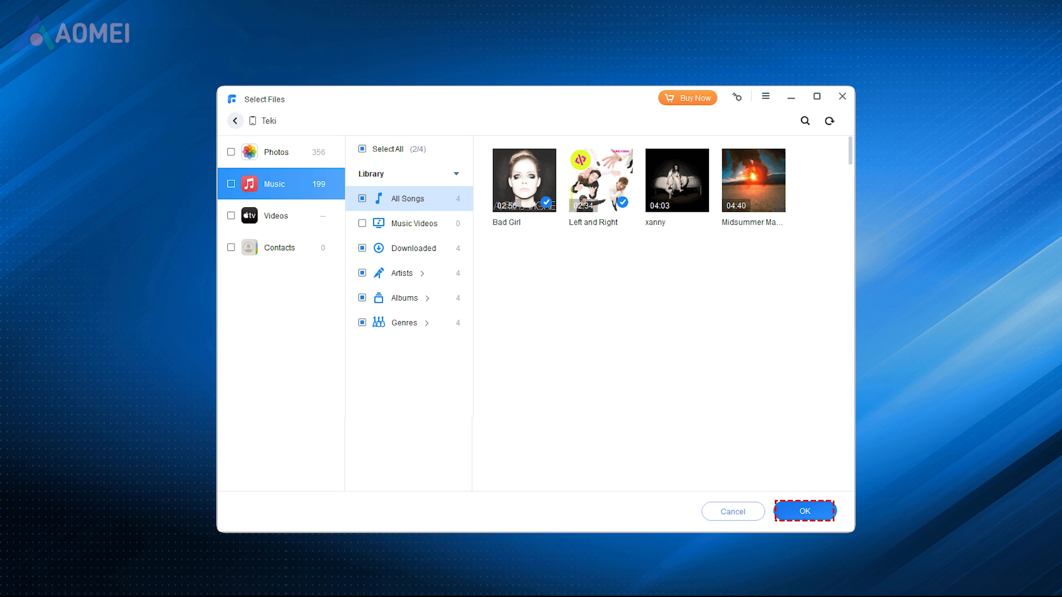
- Confirm the two chosen songs and start an iPhone to PC transfer from Phone Transfer
{"action": "left_click", "coordinate": [808, 510]}
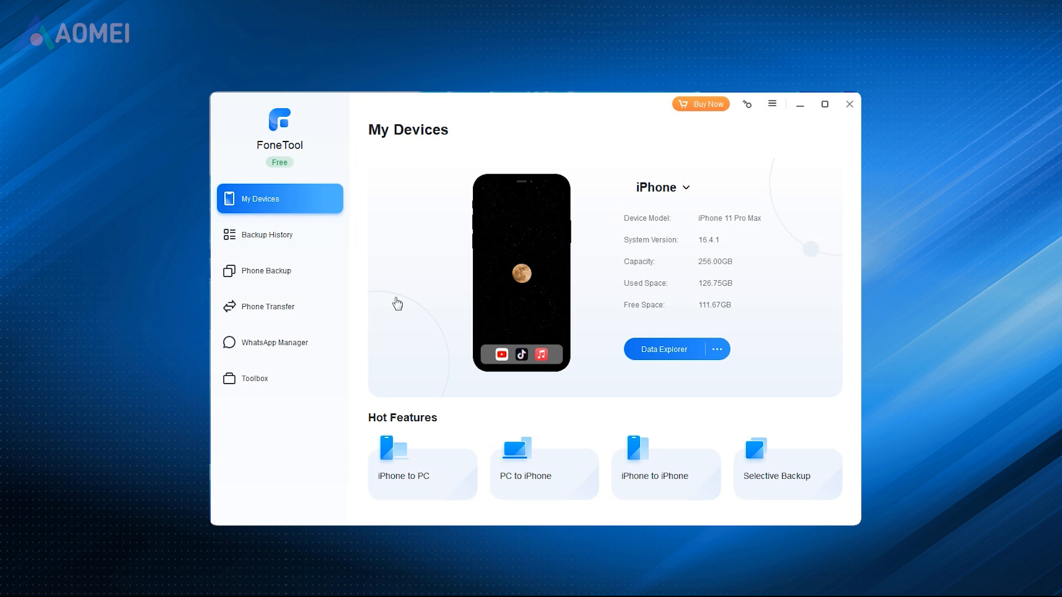
{"action": "left_click", "coordinate": [267, 306]}
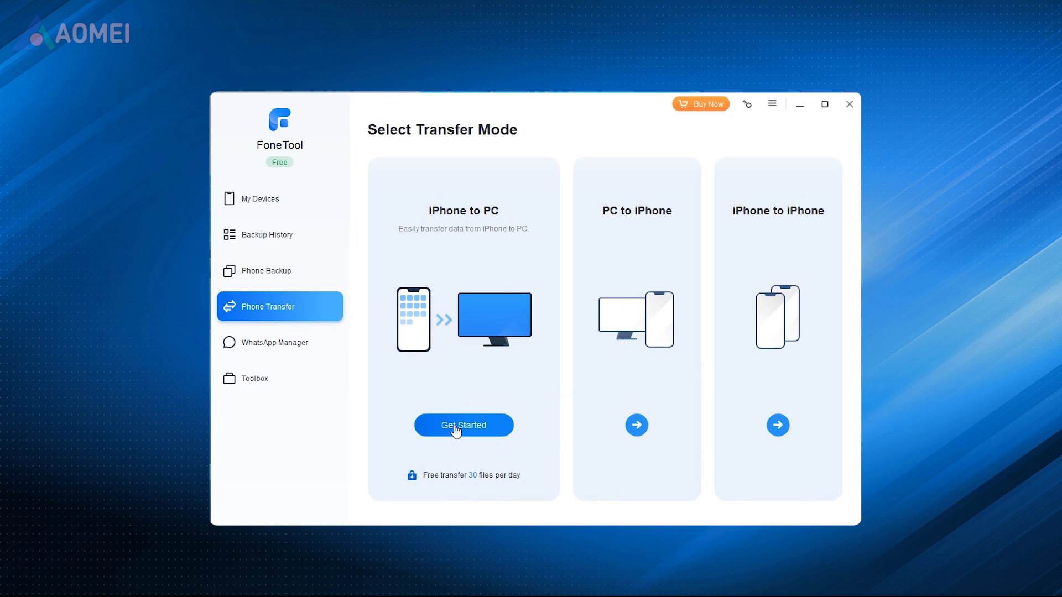
{"action": "left_click", "coordinate": [463, 424]}
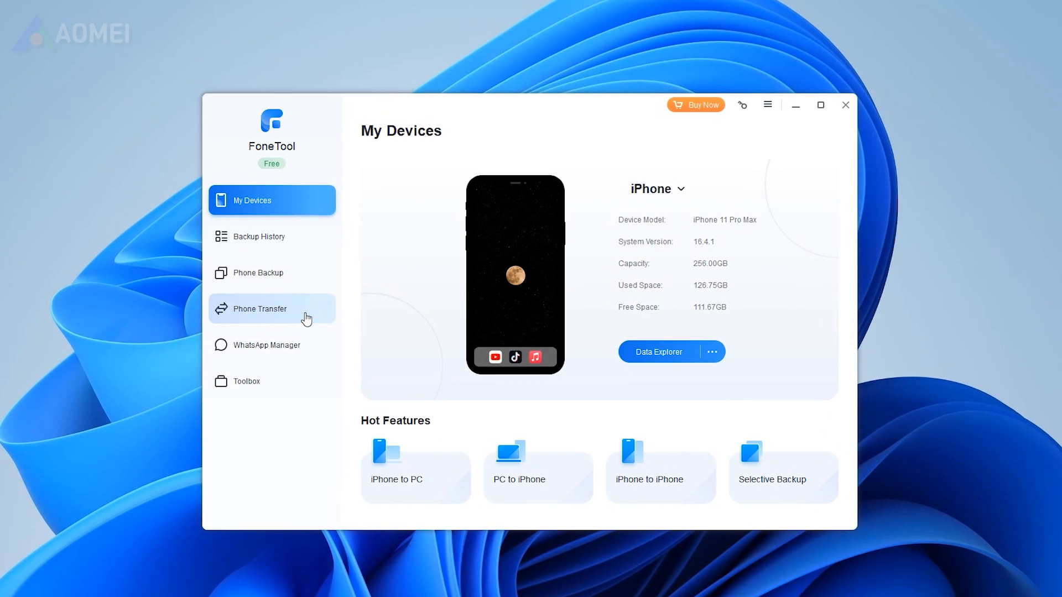
- Start an iPhone to PC transfer and add all three iPhone songs from Music for it
{"action": "left_click", "coordinate": [272, 310]}
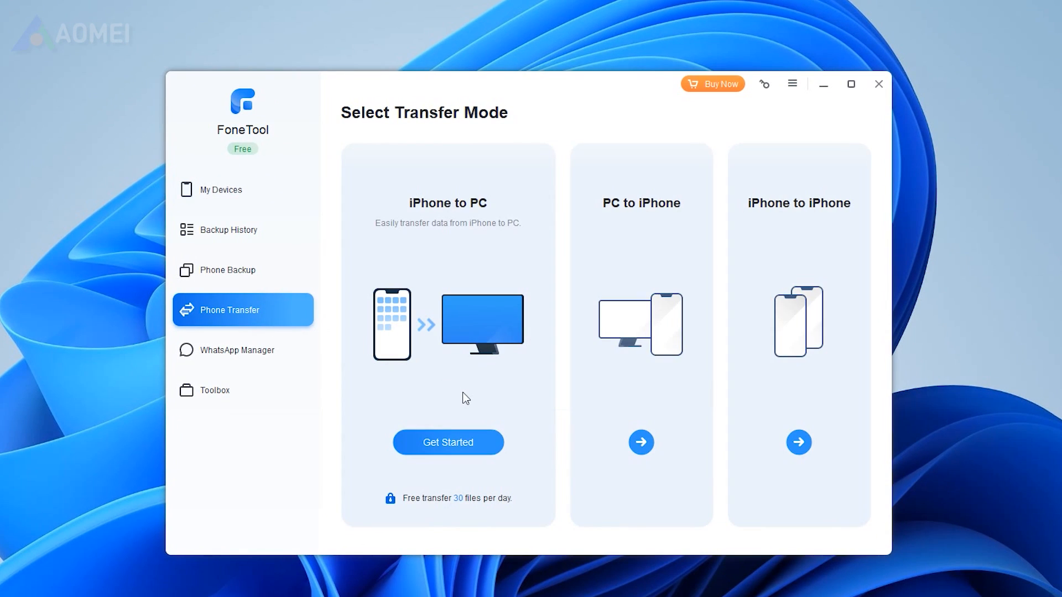
{"action": "left_click", "coordinate": [438, 445]}
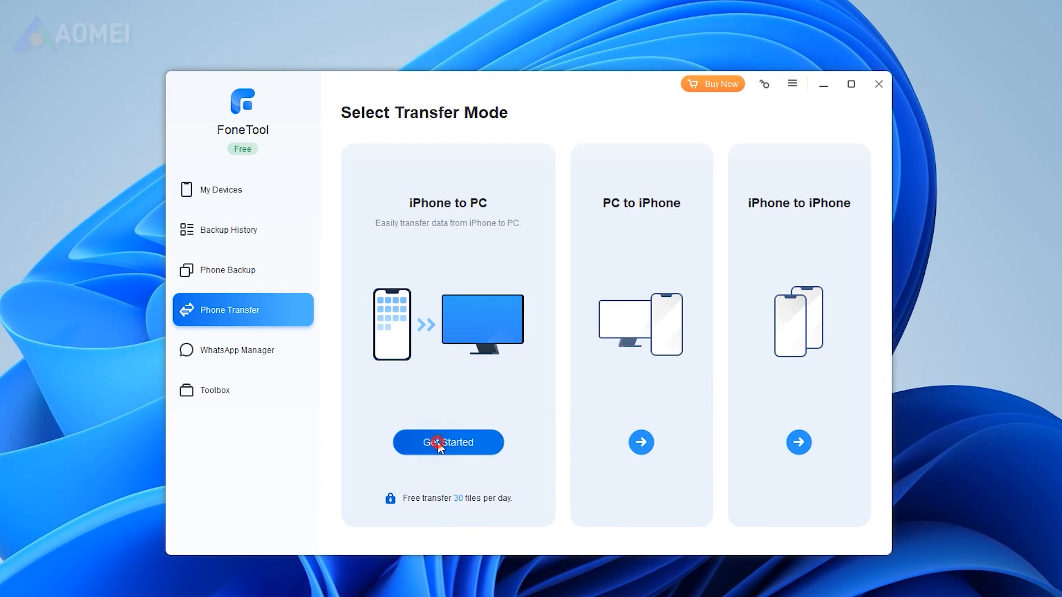
{"action": "left_click", "coordinate": [447, 443]}
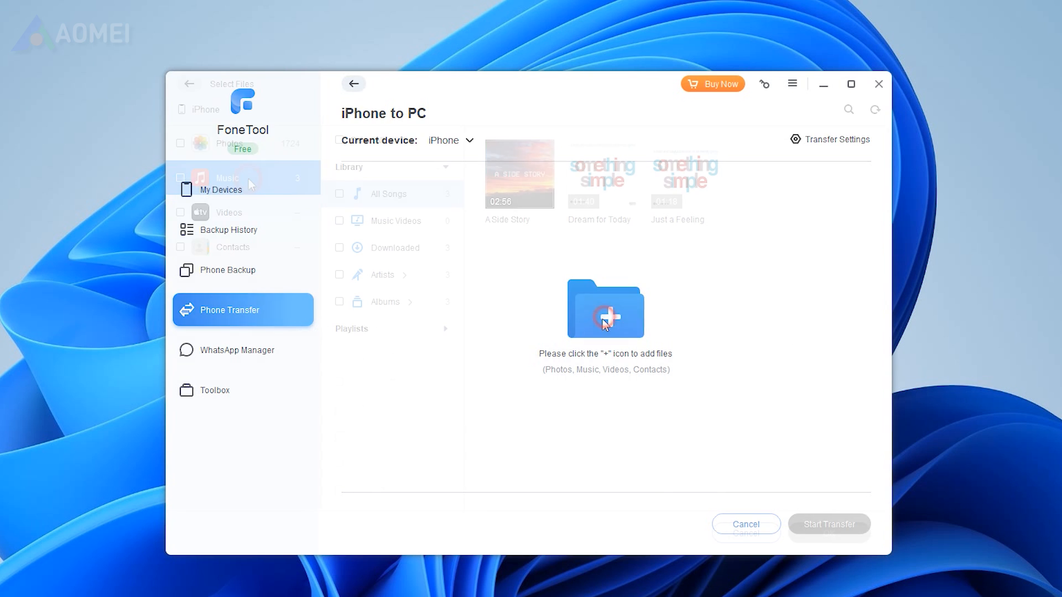
{"action": "left_click", "coordinate": [606, 322]}
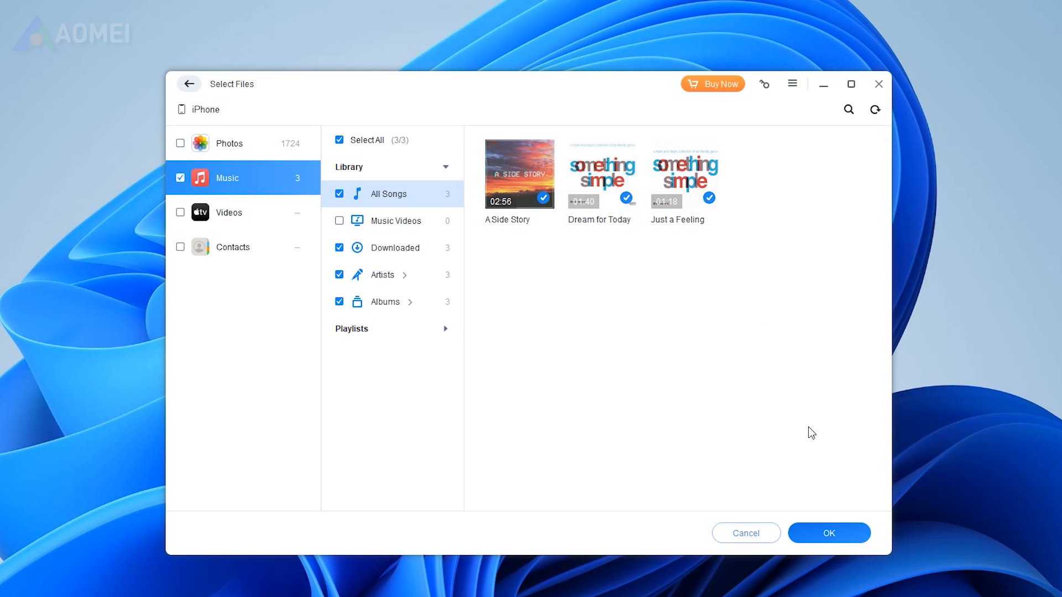
{"action": "left_click", "coordinate": [829, 532]}
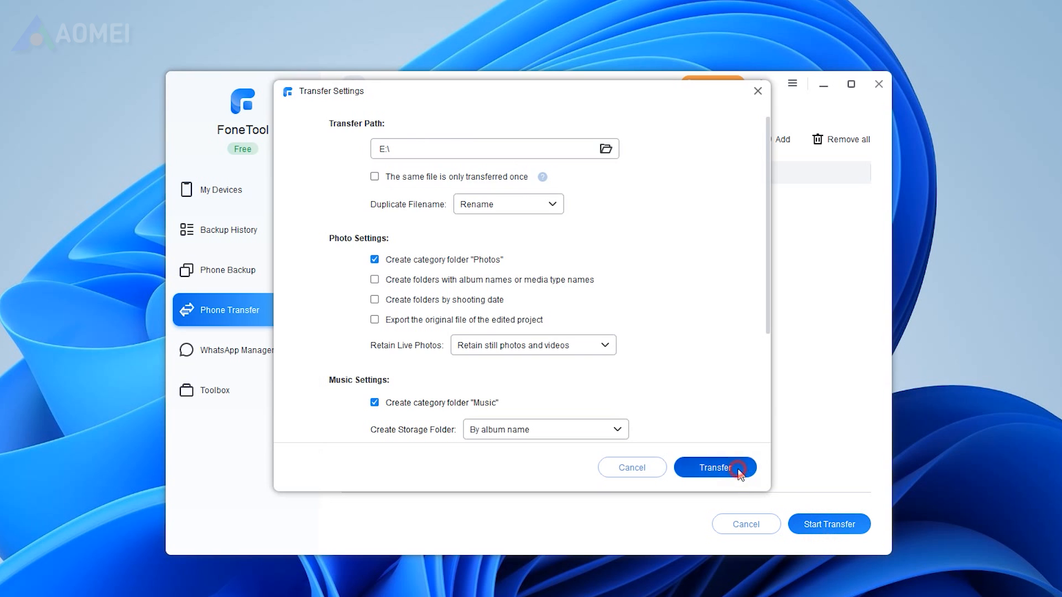
- Transfer the three songs to E:\ and dismiss the successful 14.00 MB completion result
{"action": "left_click", "coordinate": [714, 467]}
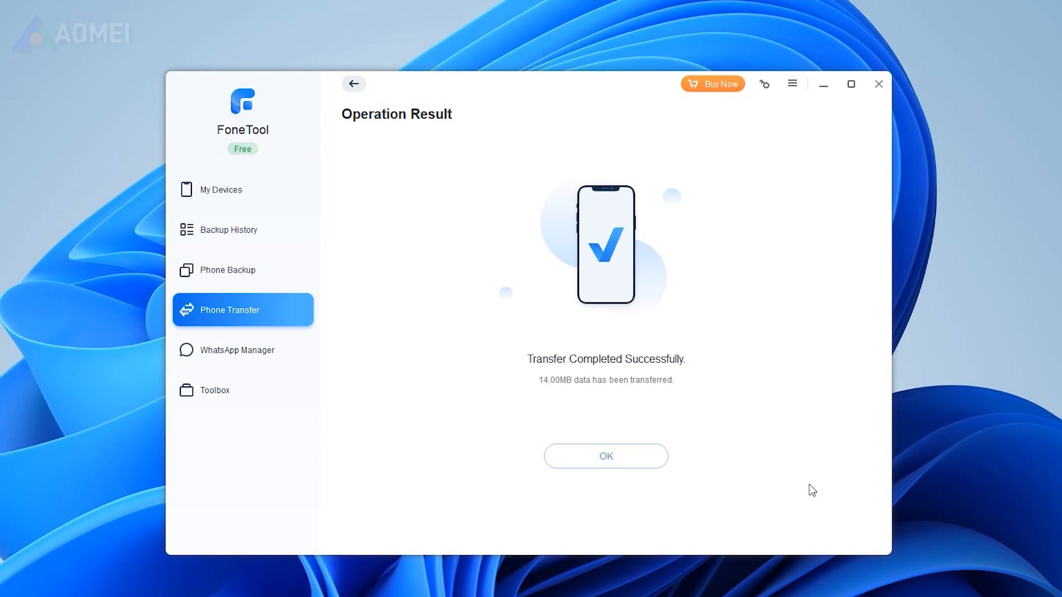
{"action": "left_click", "coordinate": [606, 455]}
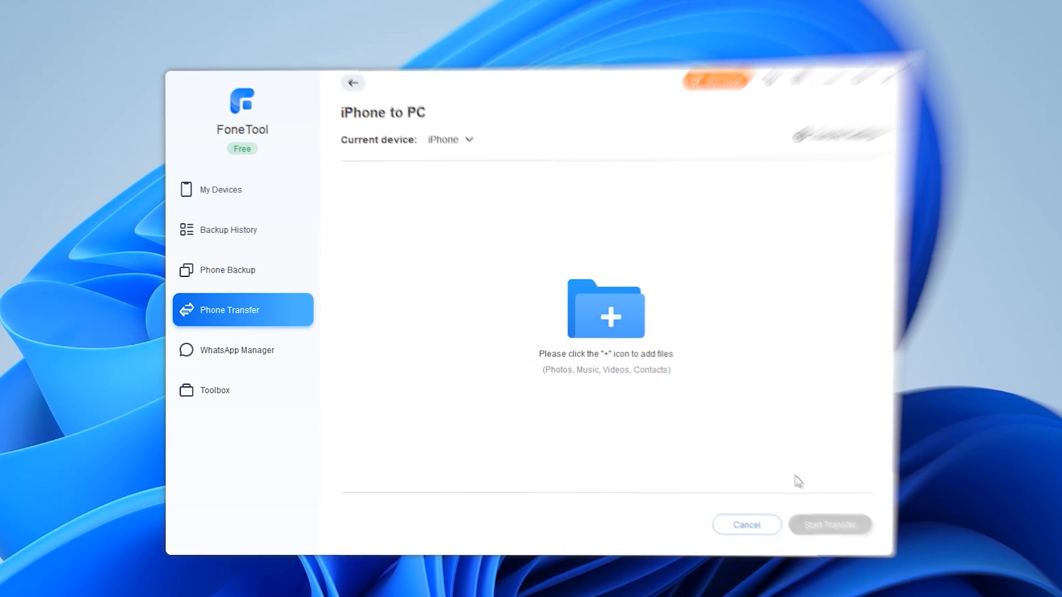